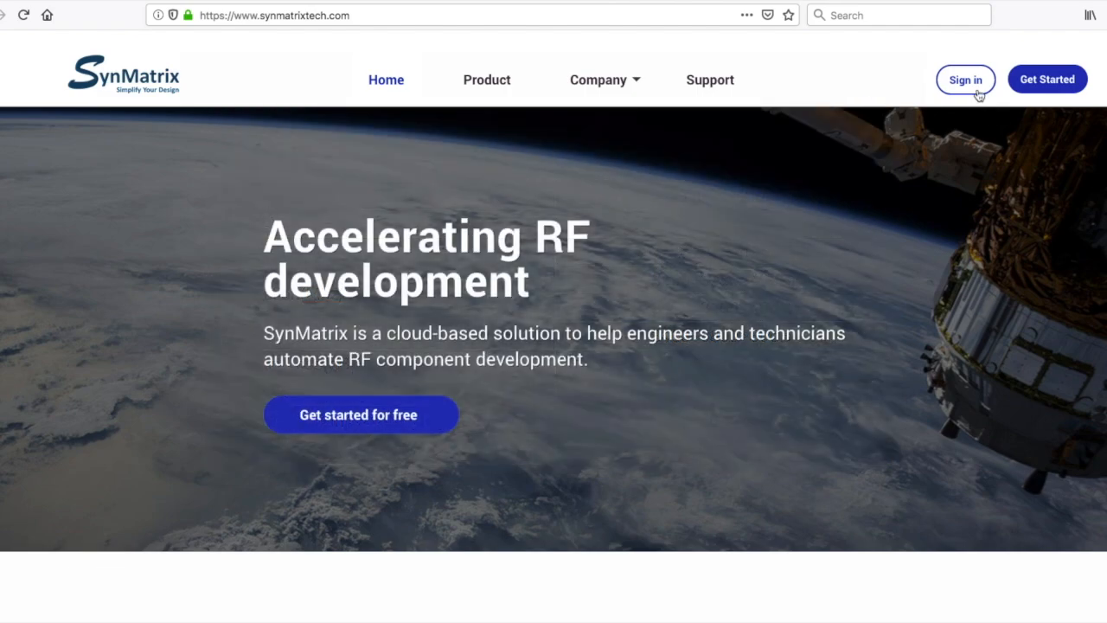
- Sign in to the SynMatrix account with the password
left_click(966, 79)
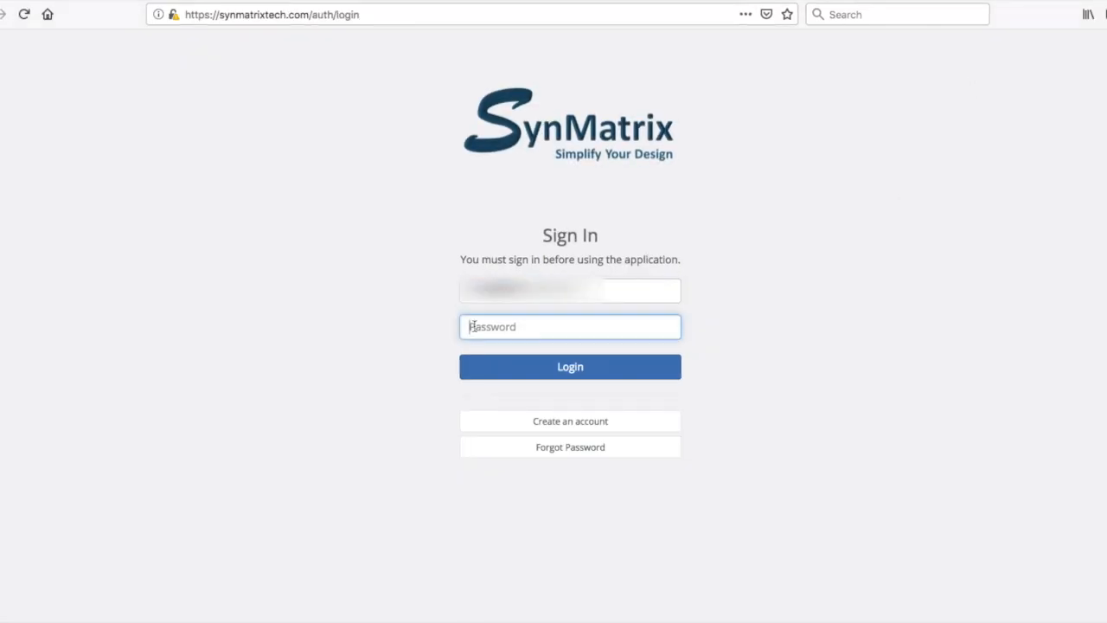
left_click(569, 366)
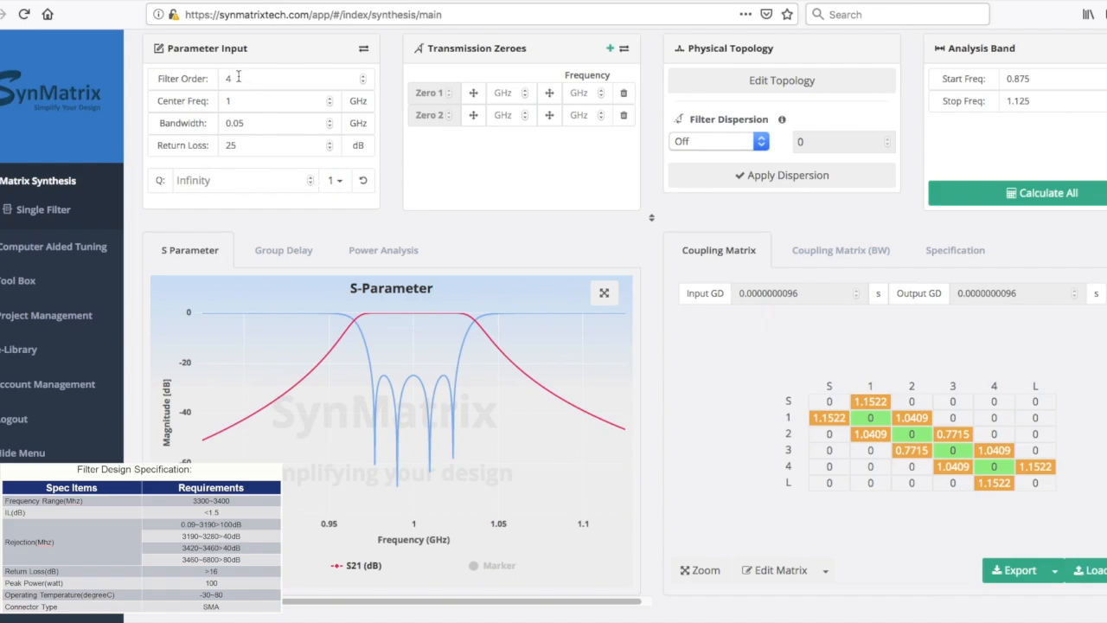
- Set filter order to 9 and specify the passband by start/stop frequencies
left_click(294, 78)
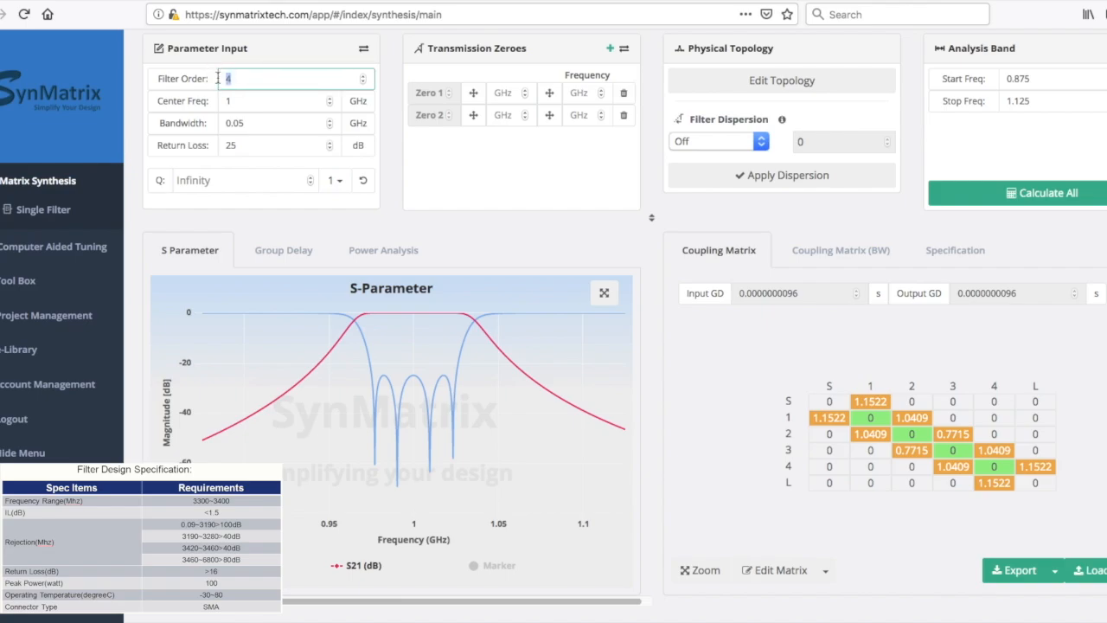
type("9")
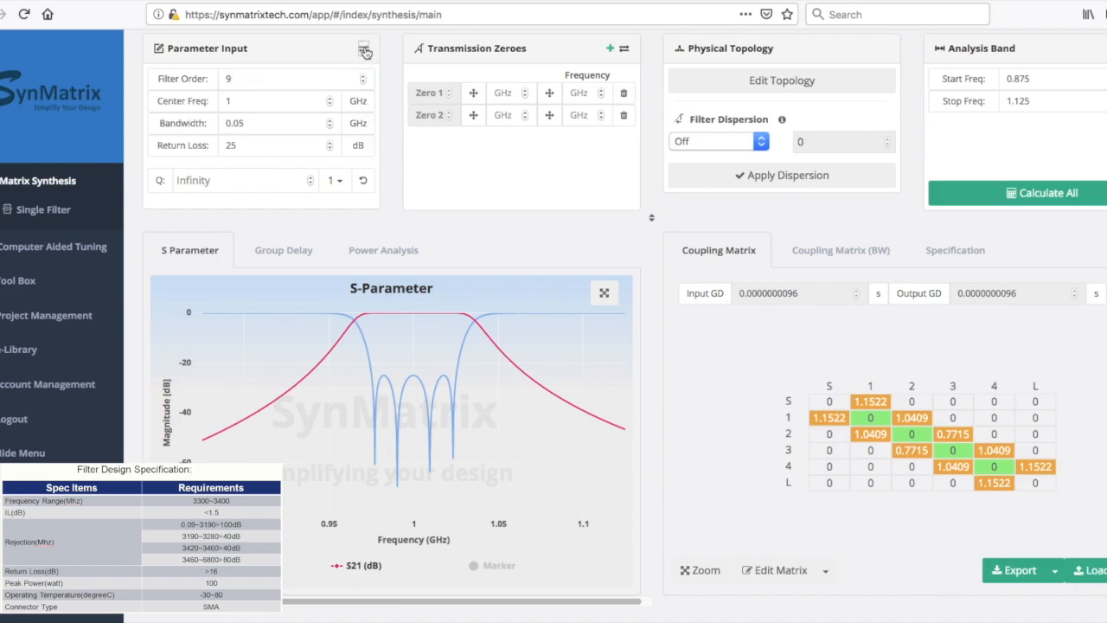
left_click(365, 51)
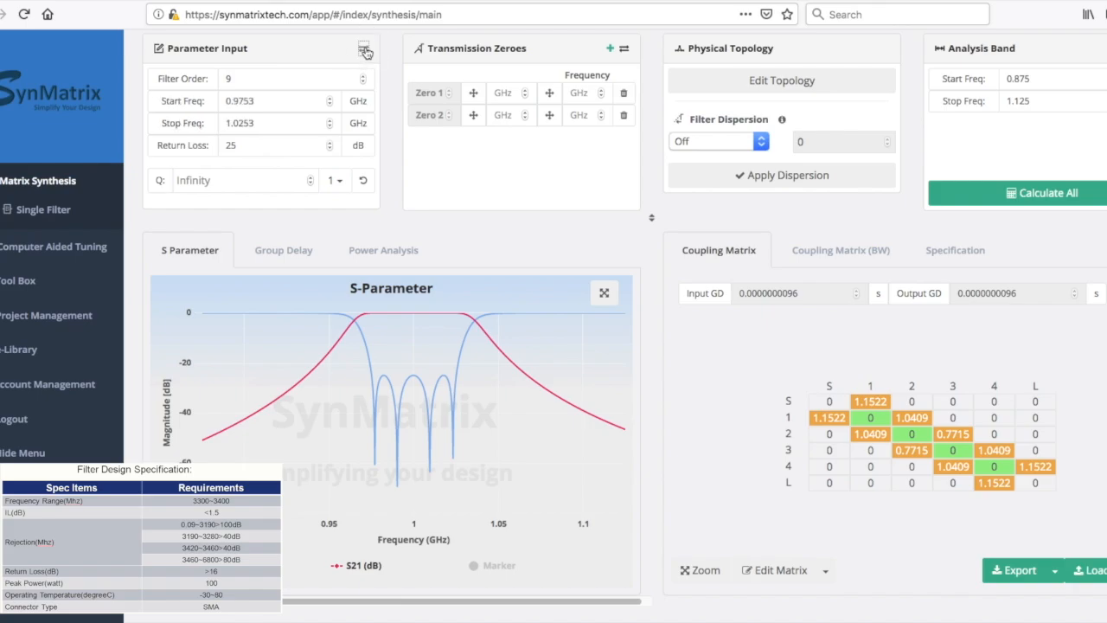
left_click(366, 49)
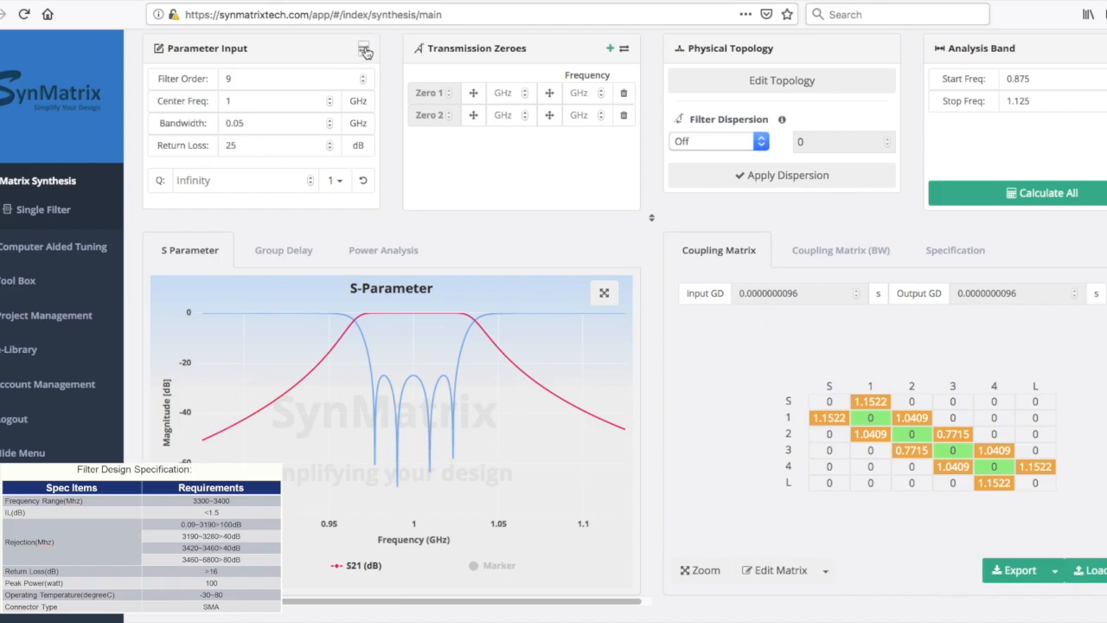
left_click(365, 48)
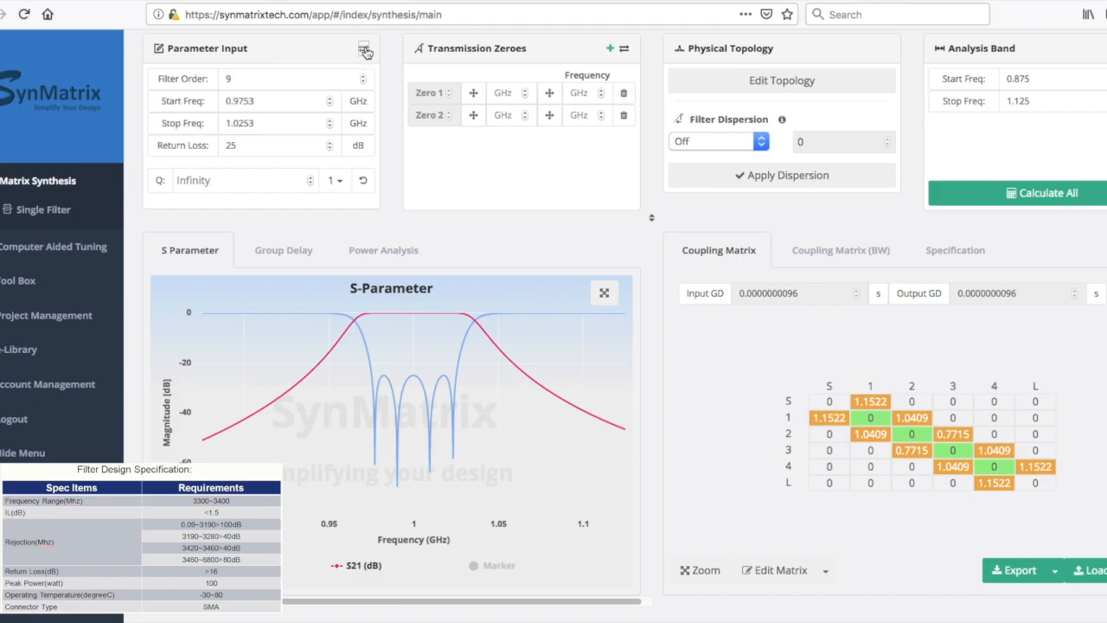
left_click(365, 47)
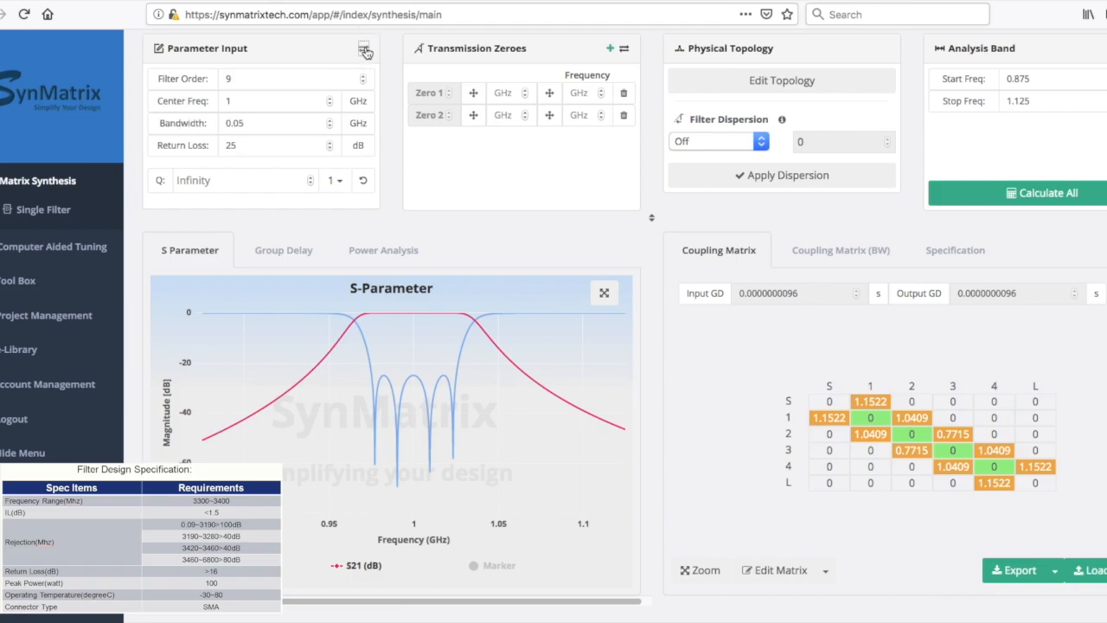
left_click(364, 49)
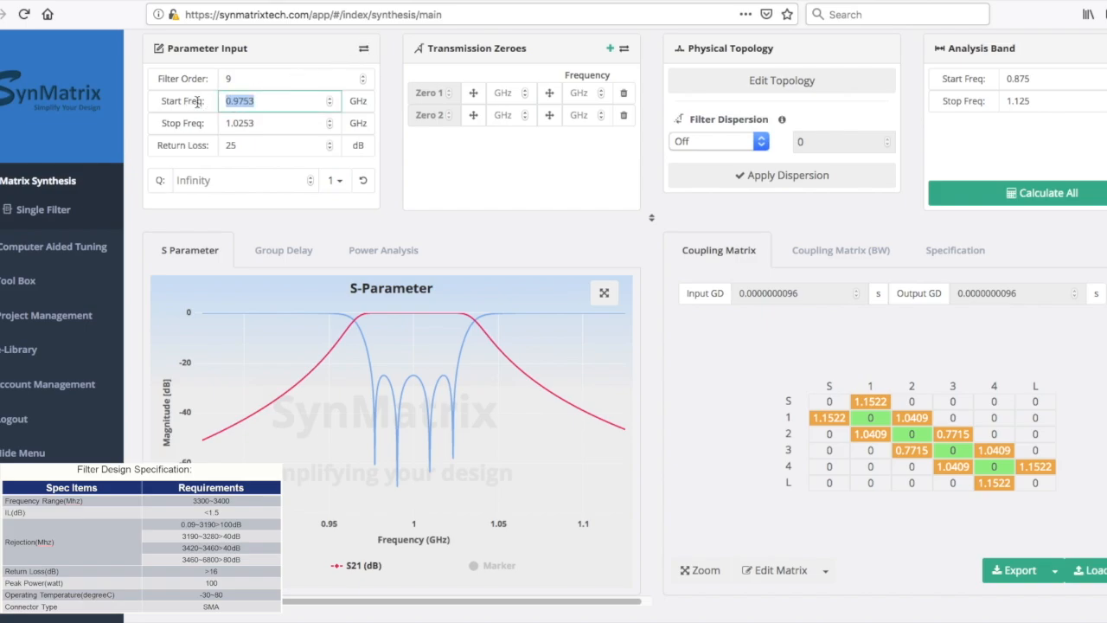
- Enter start frequency 3.3 GHz, stop frequency 3.4 GHz and return loss 20 dB
type("3.3")
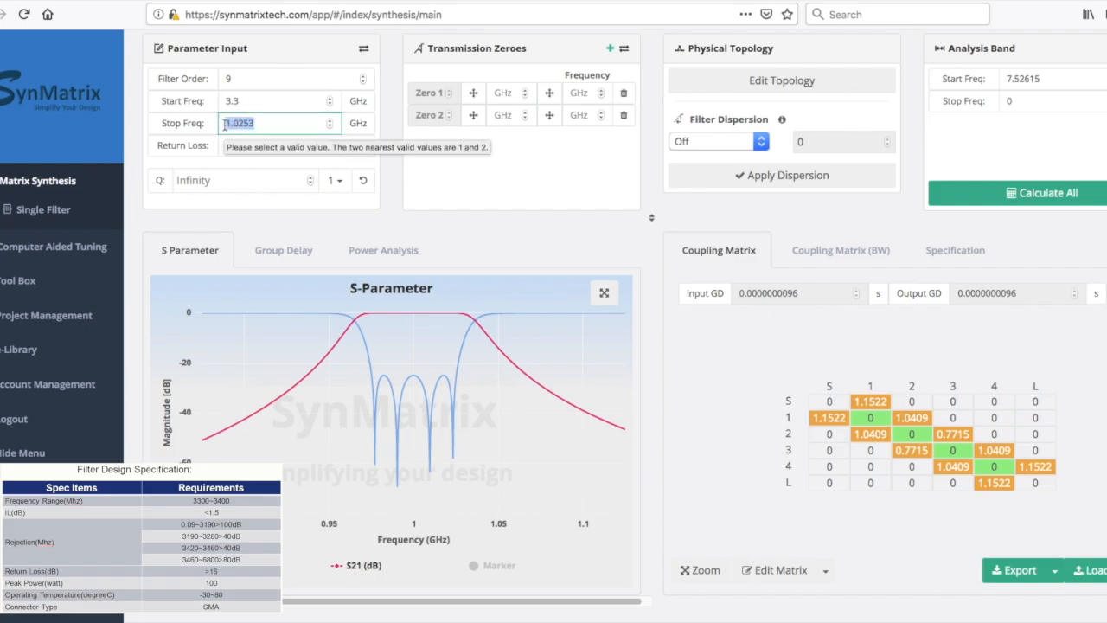
type("3.4")
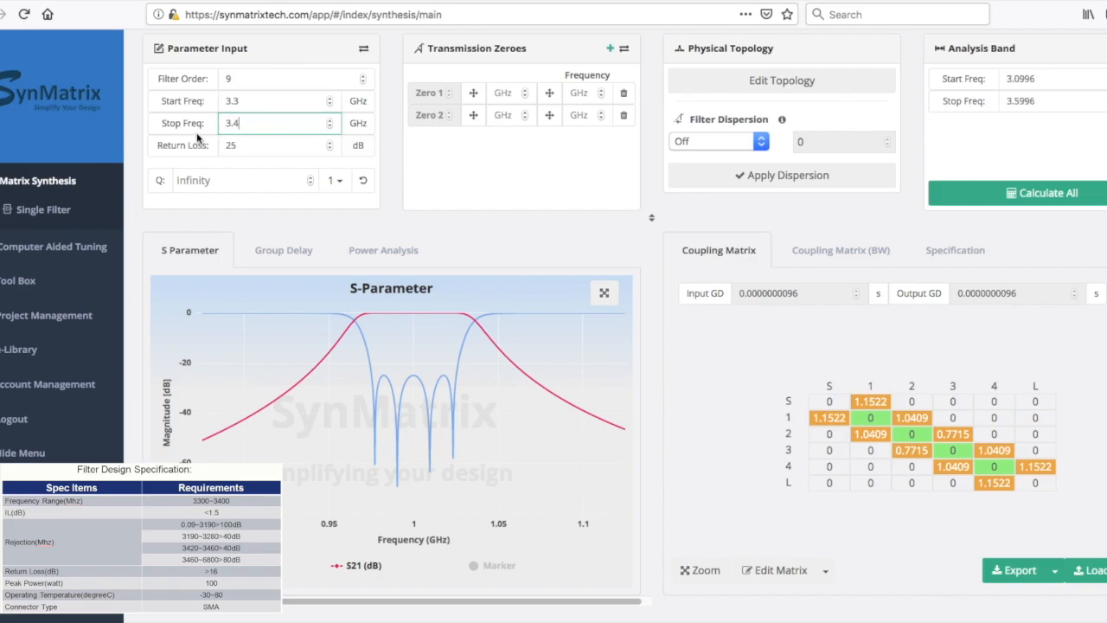
left_click(273, 144)
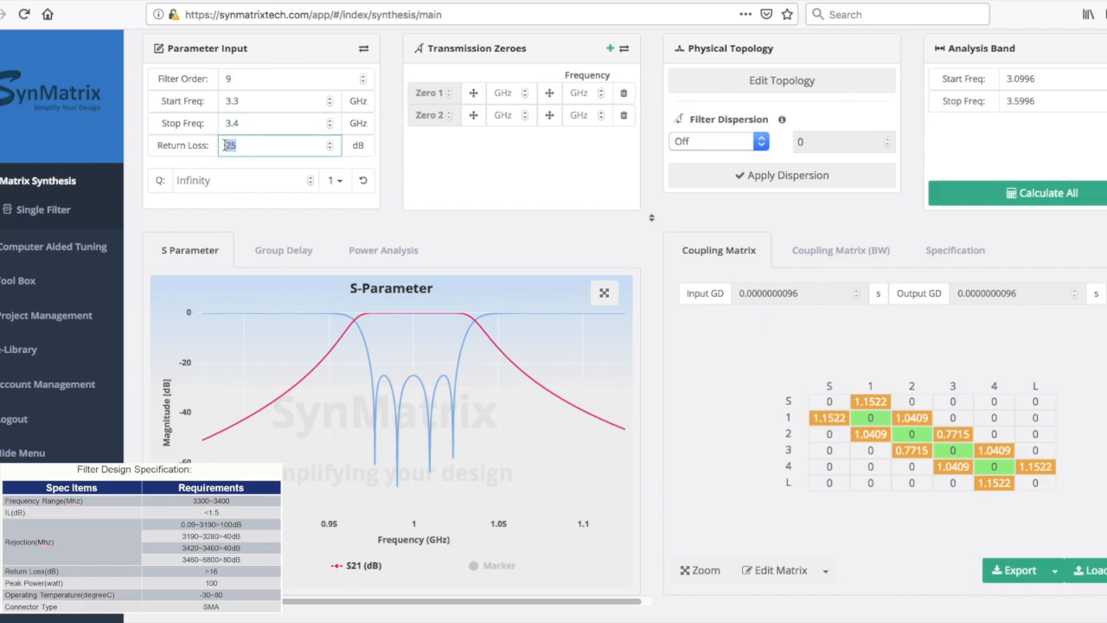
type("20")
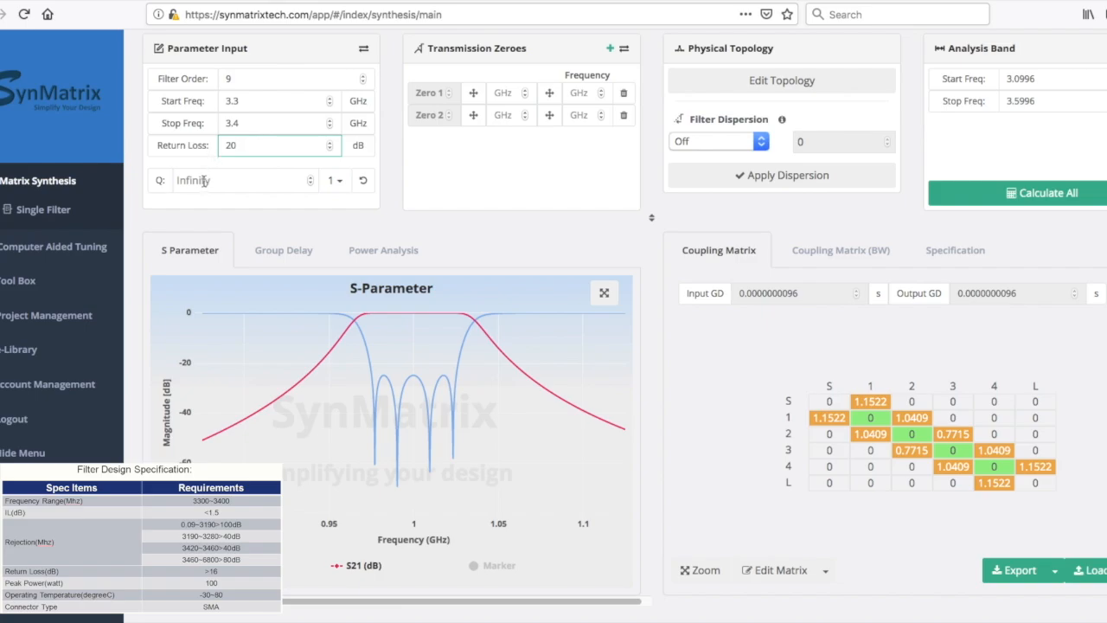
left_click(277, 145)
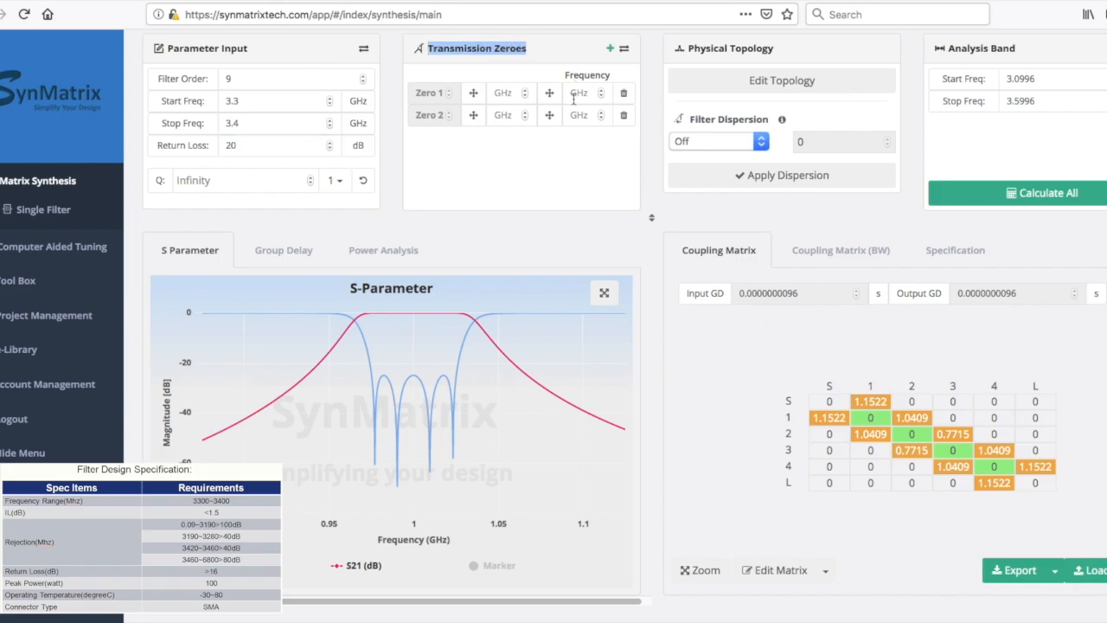
- Enter the first two transmission zeros at 3.19 and 3.28 GHz
left_click(587, 93)
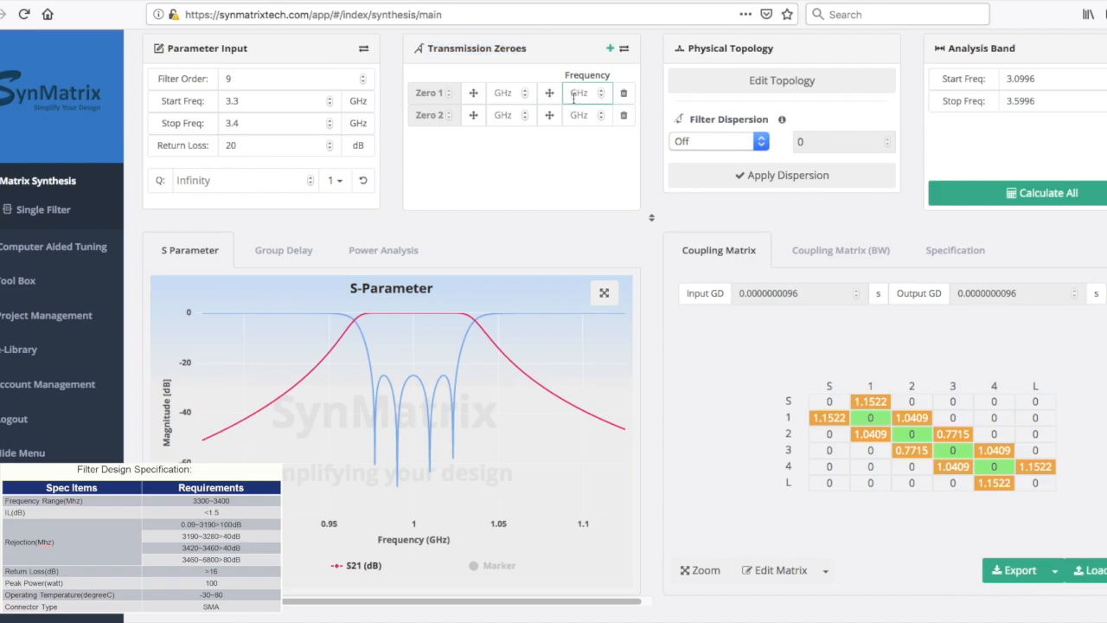
type("3.19")
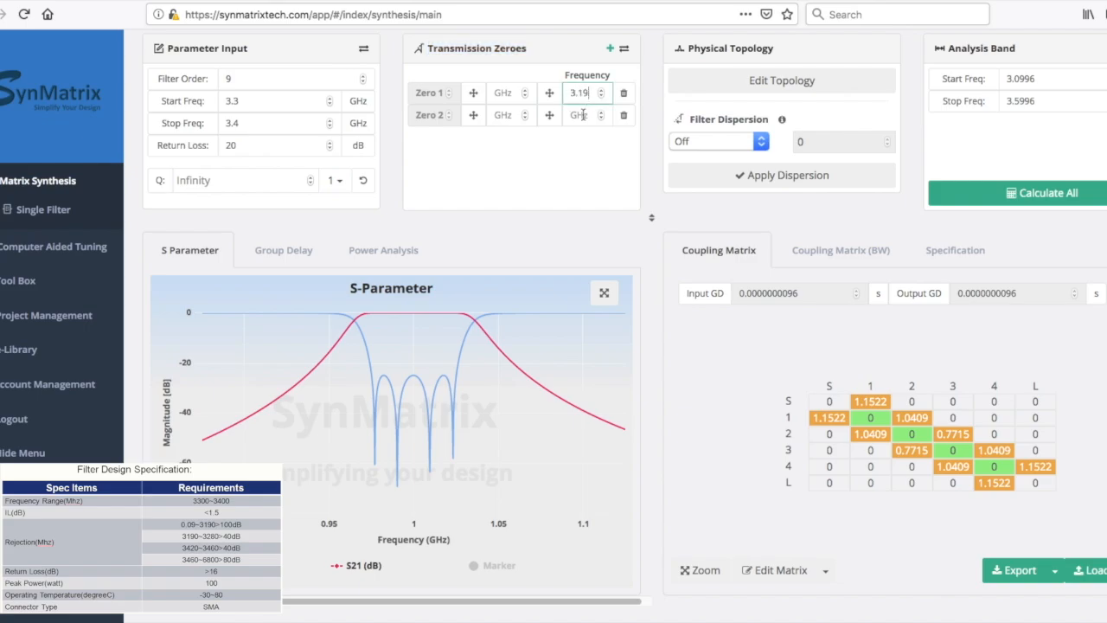
type("3")
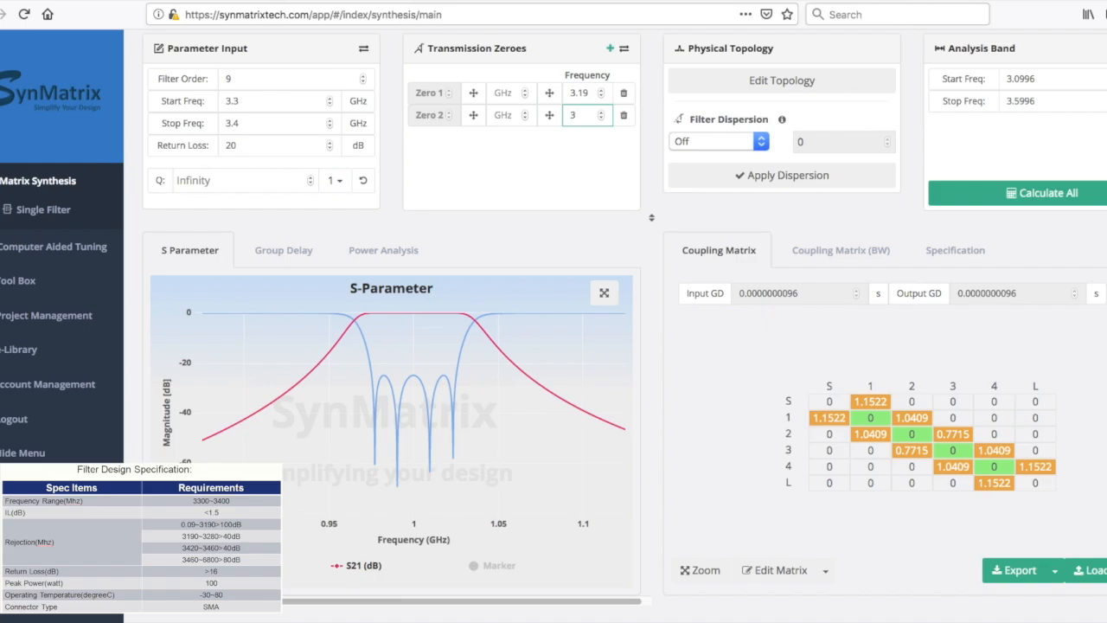
type("3.28")
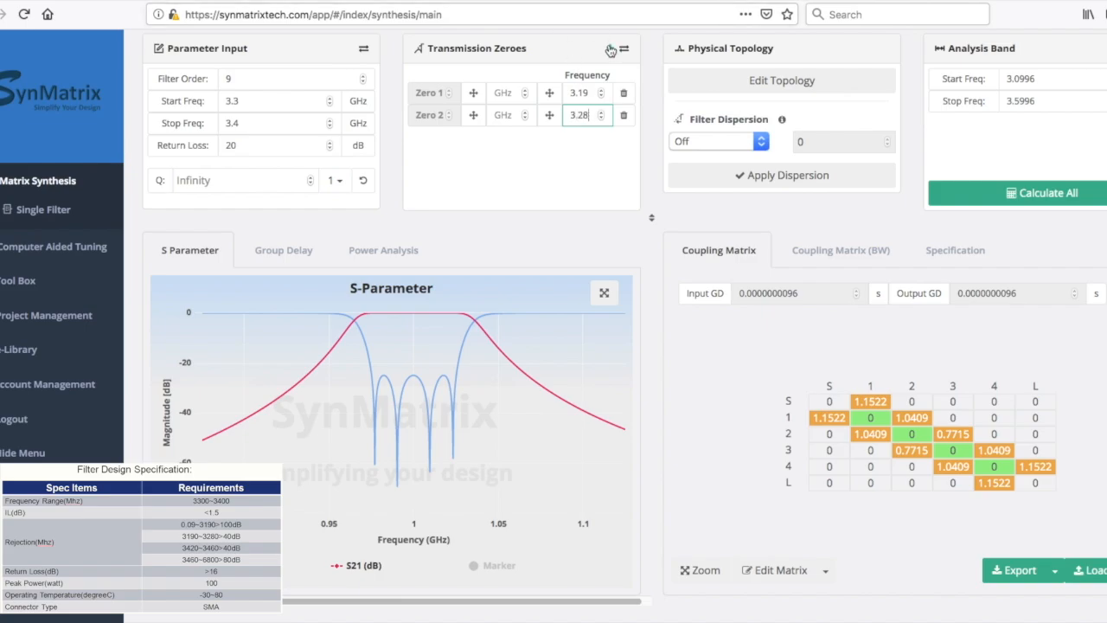
- Add Zero 3 at 3.42 GHz and Zero 4 at 3.46 GHz
left_click(610, 48)
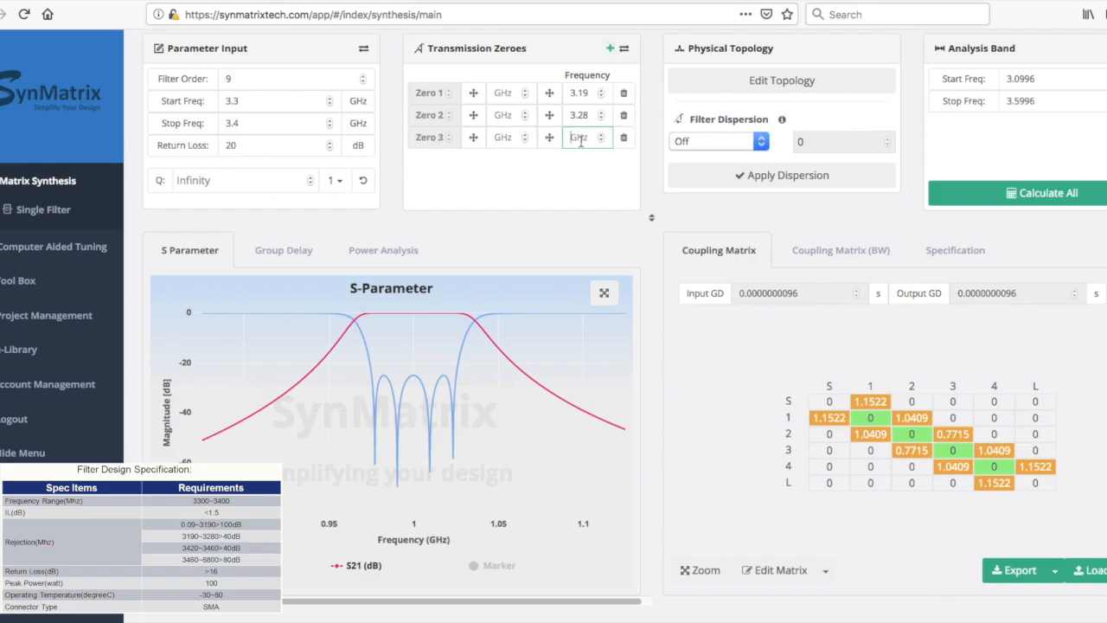
type("3.42")
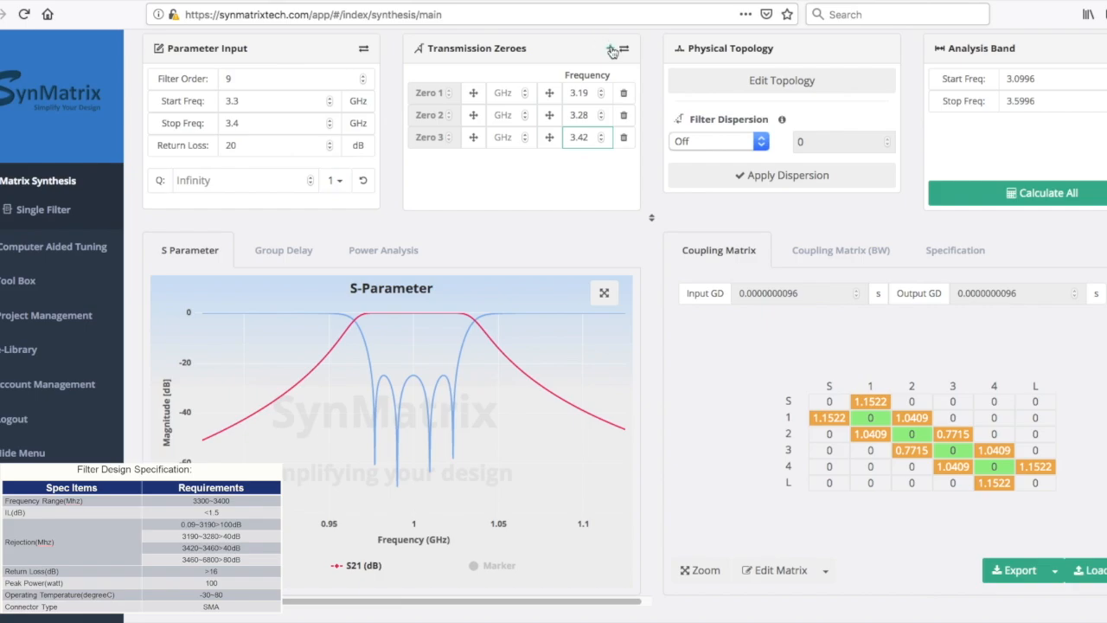
left_click(610, 48)
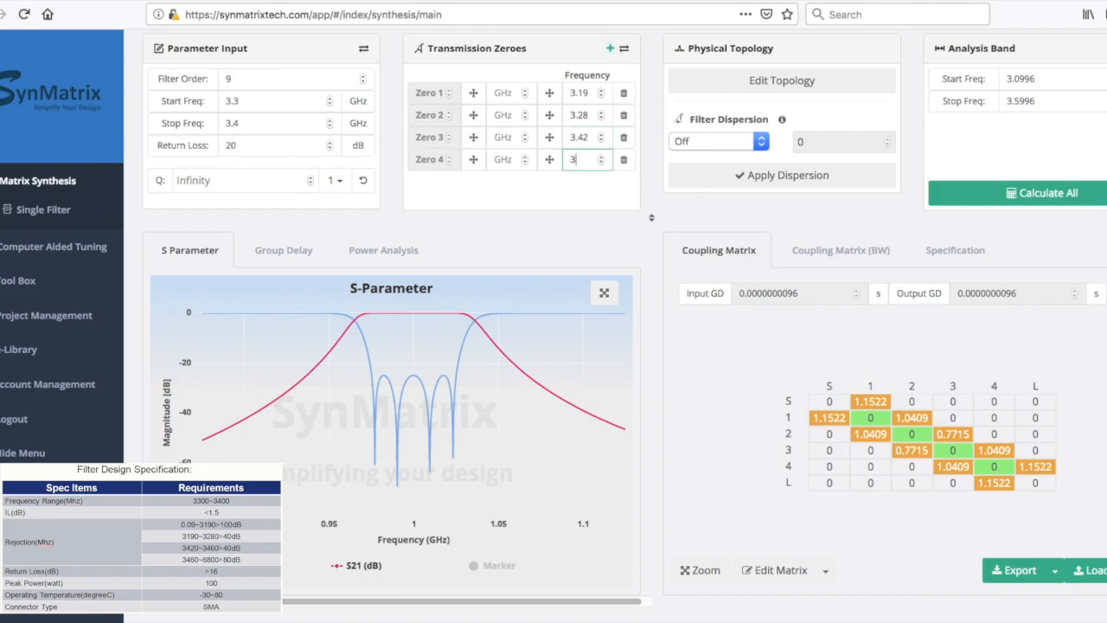
type("3.46")
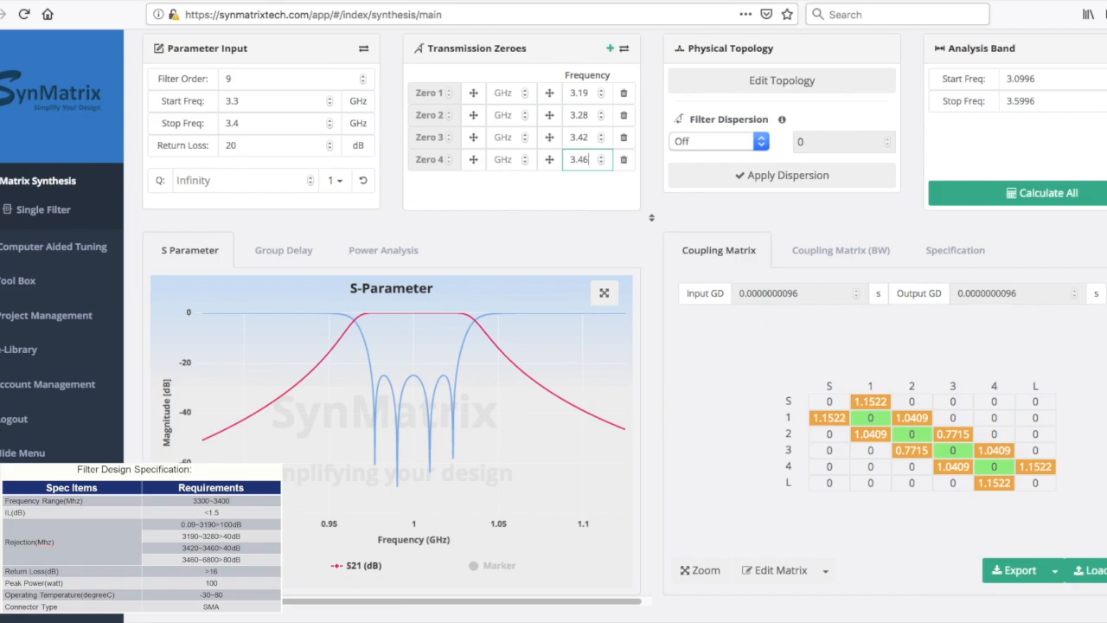
mouse_move(601, 113)
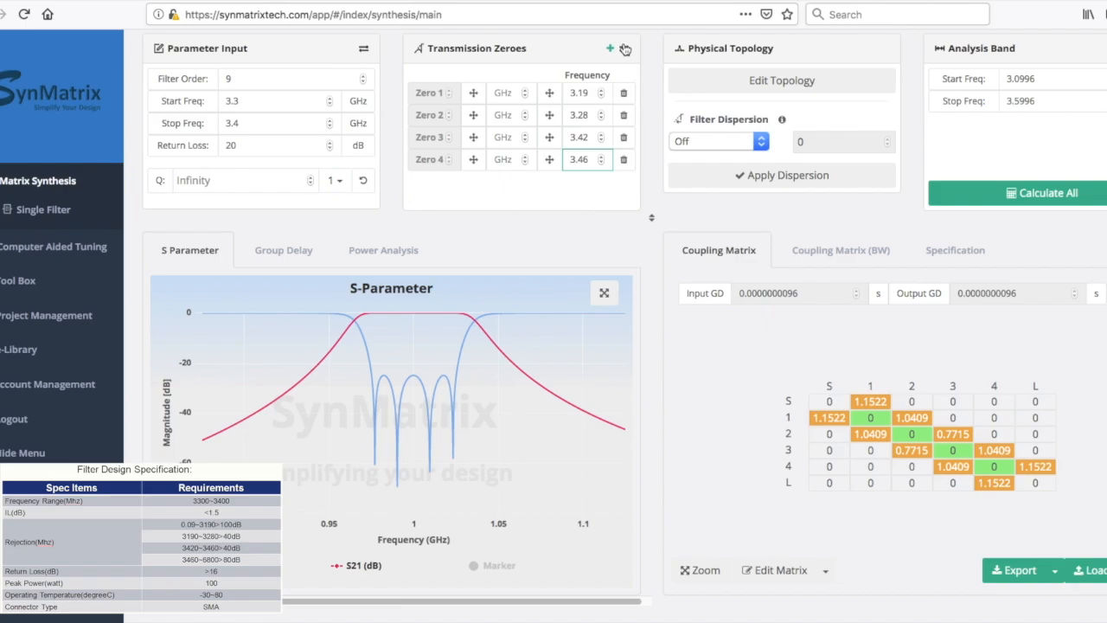
left_click(626, 50)
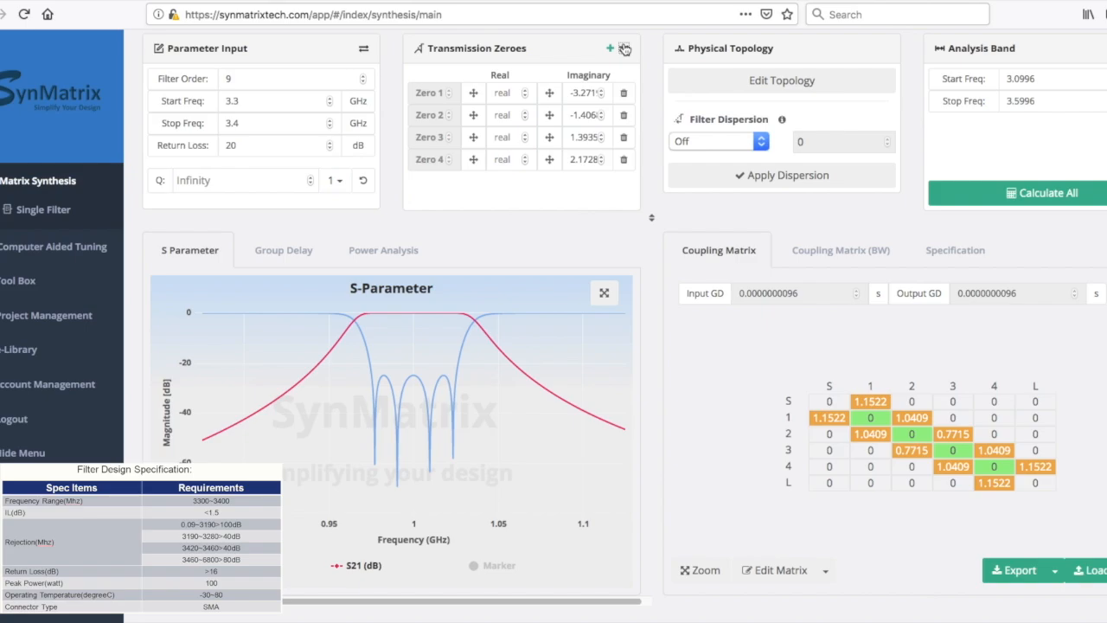
left_click(625, 49)
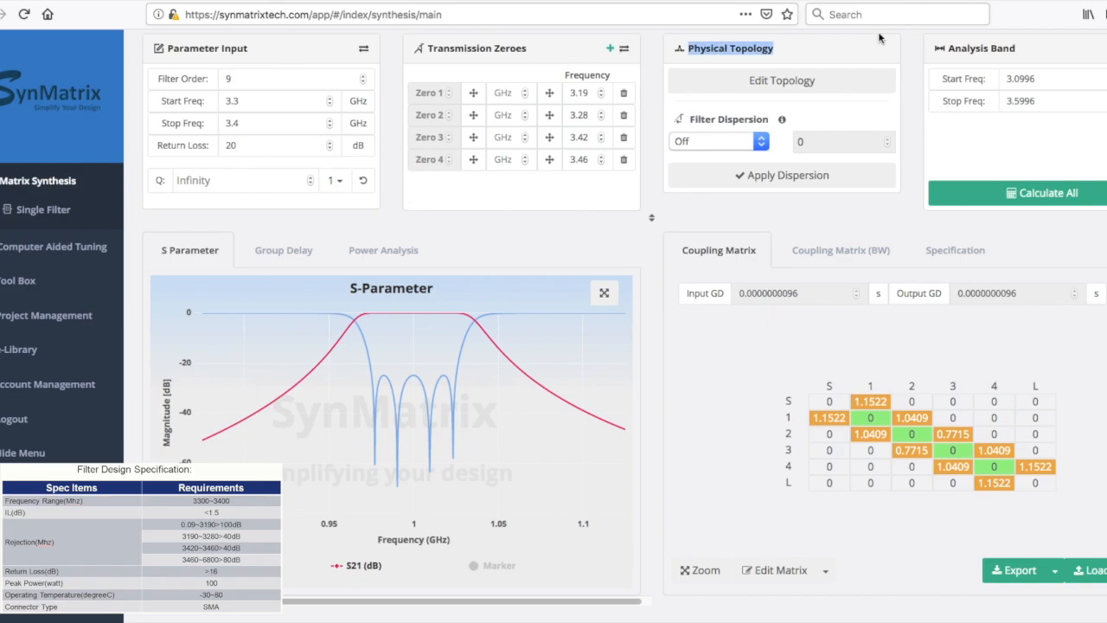
mouse_move(990, 207)
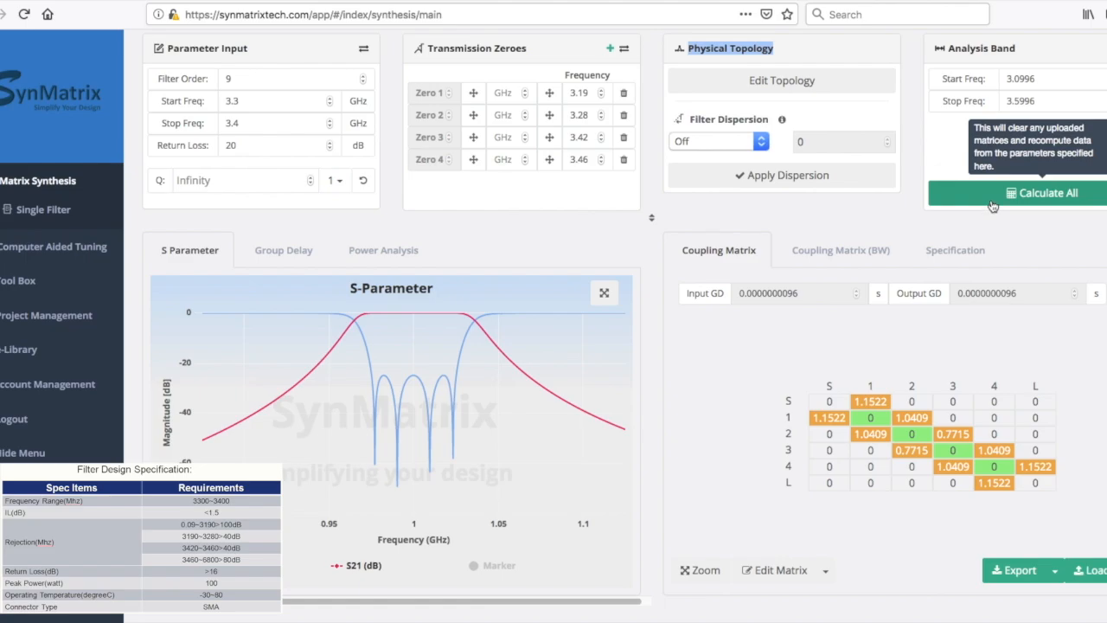
- Run Calculate All to synthesize the 9th-order filter with its four zeros
left_click(1047, 193)
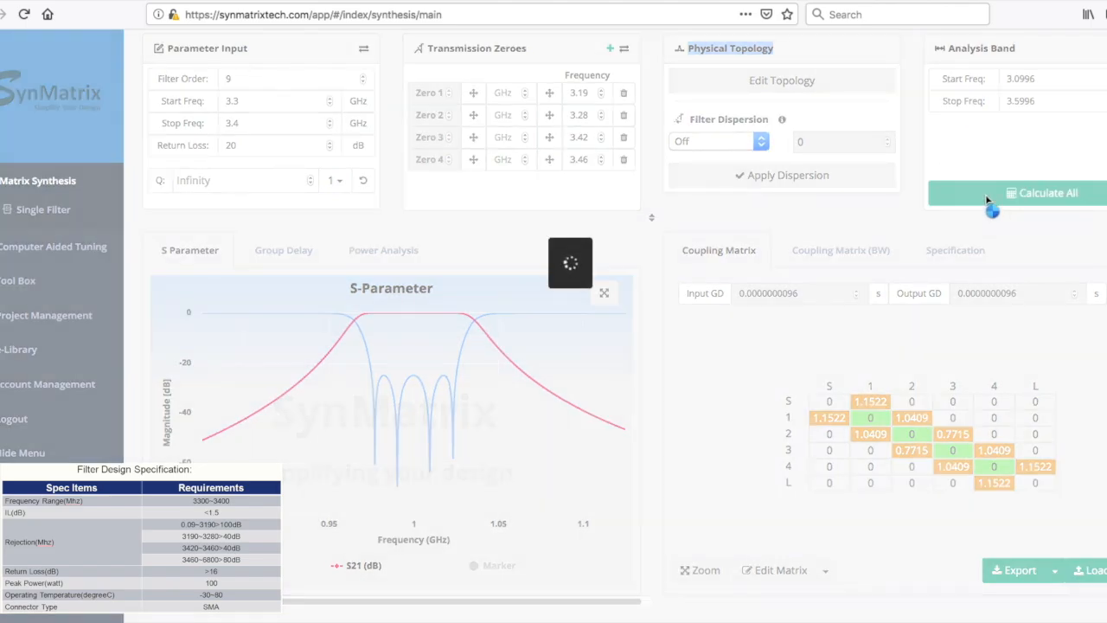
left_click(1047, 193)
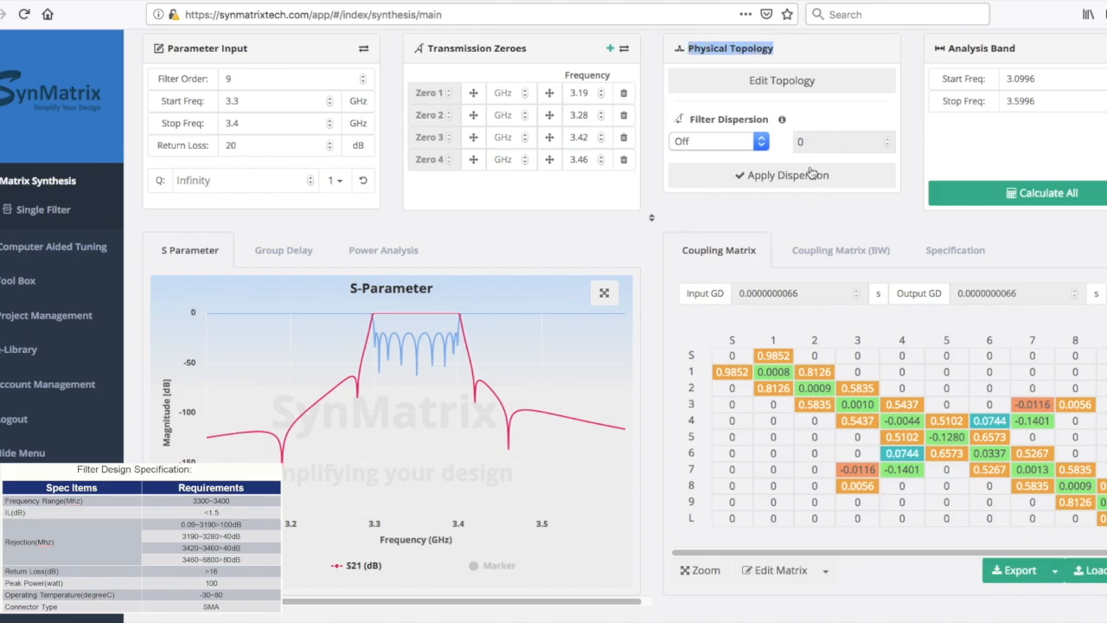
mouse_move(190, 256)
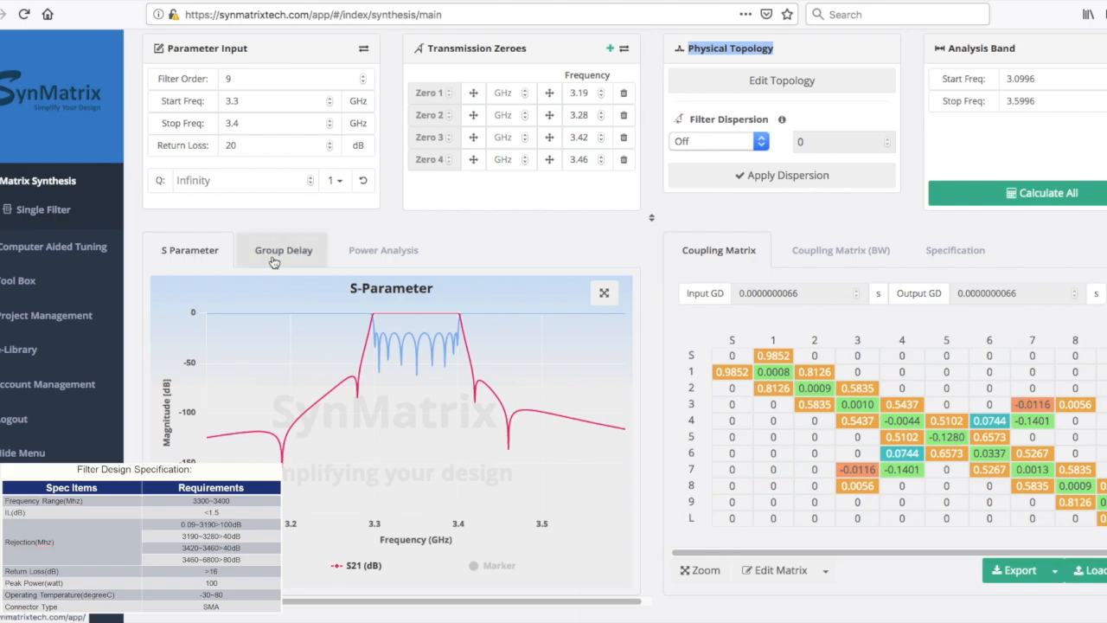
left_click(283, 250)
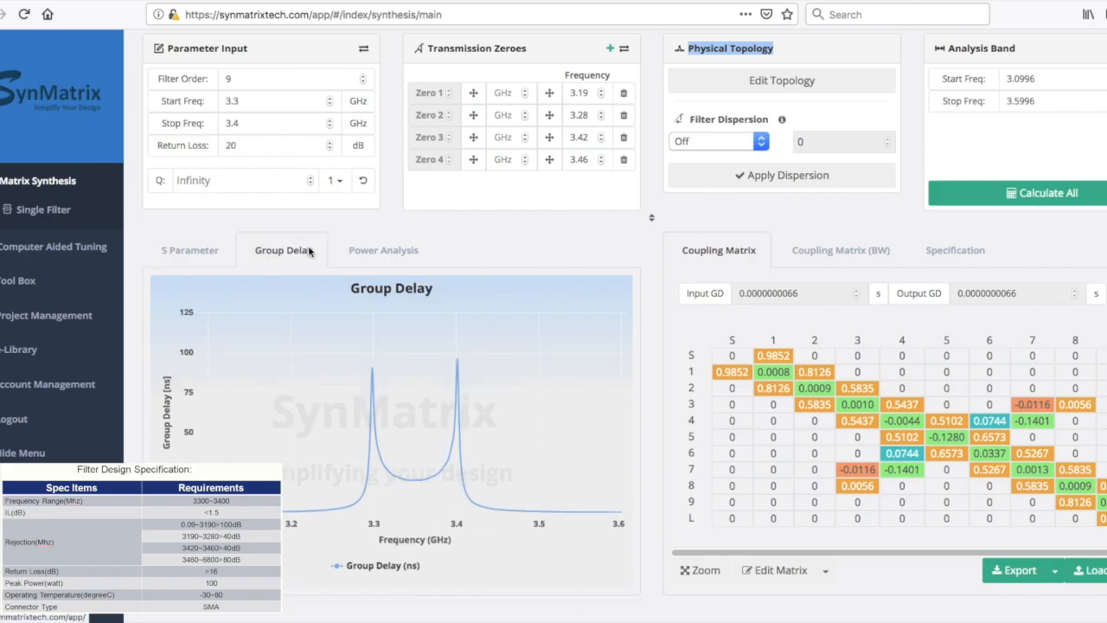
mouse_move(383, 250)
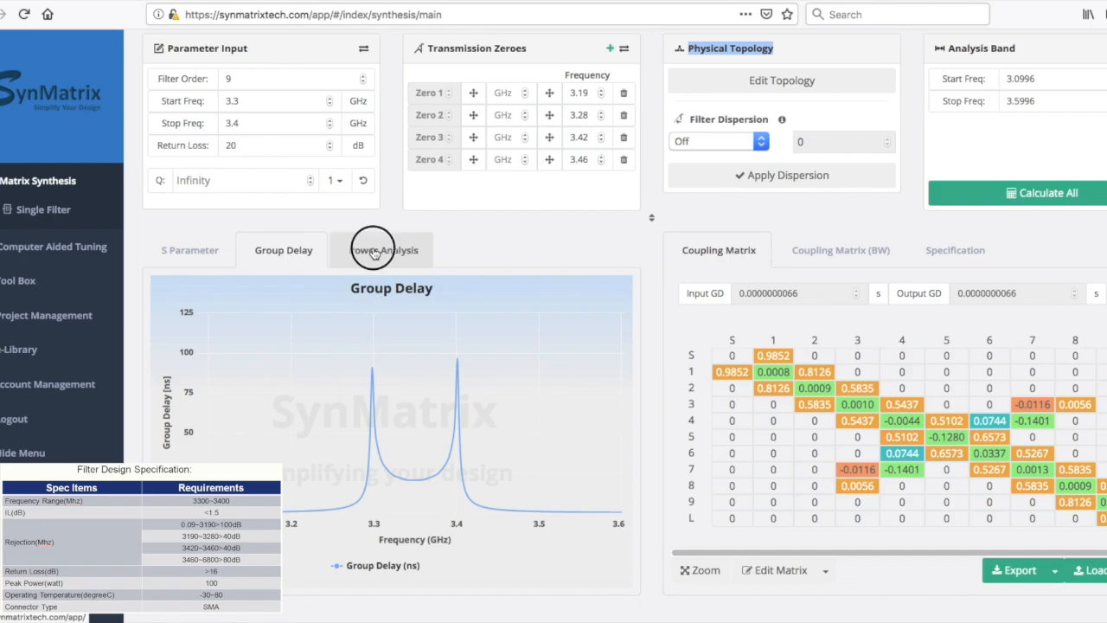
left_click(384, 250)
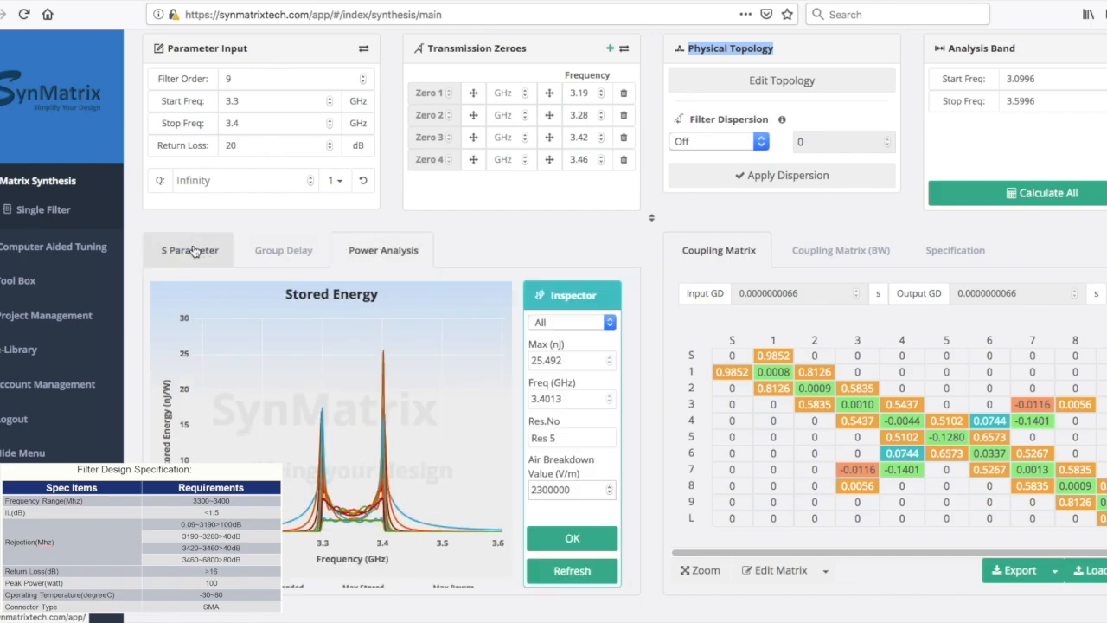
left_click(189, 250)
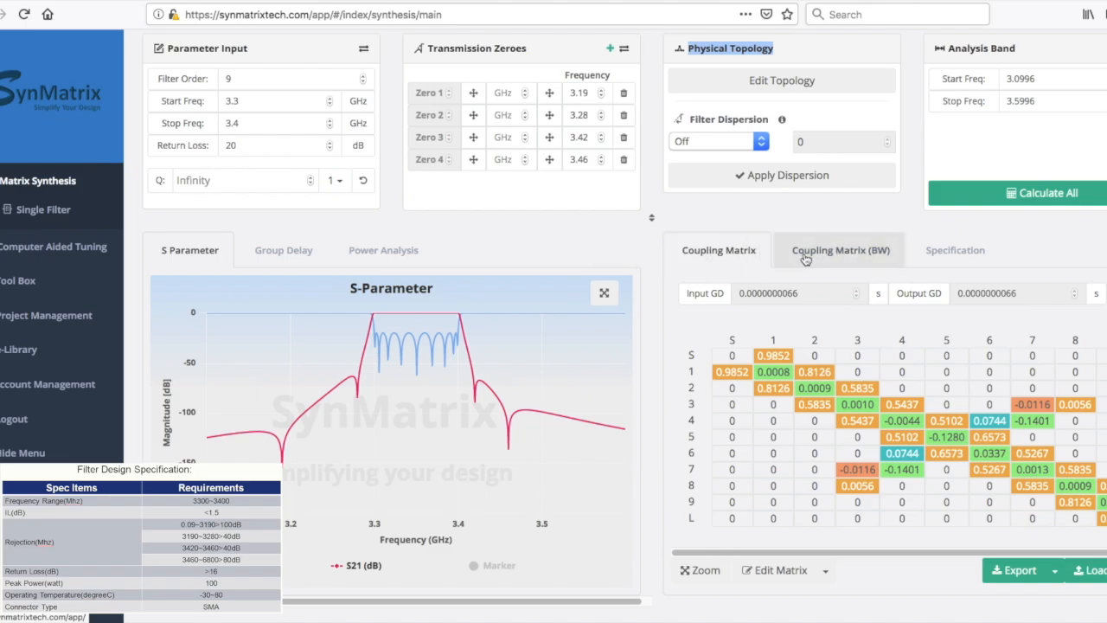
- Scroll the coupling matrix right to show resonator 9 and load columns
left_click(839, 250)
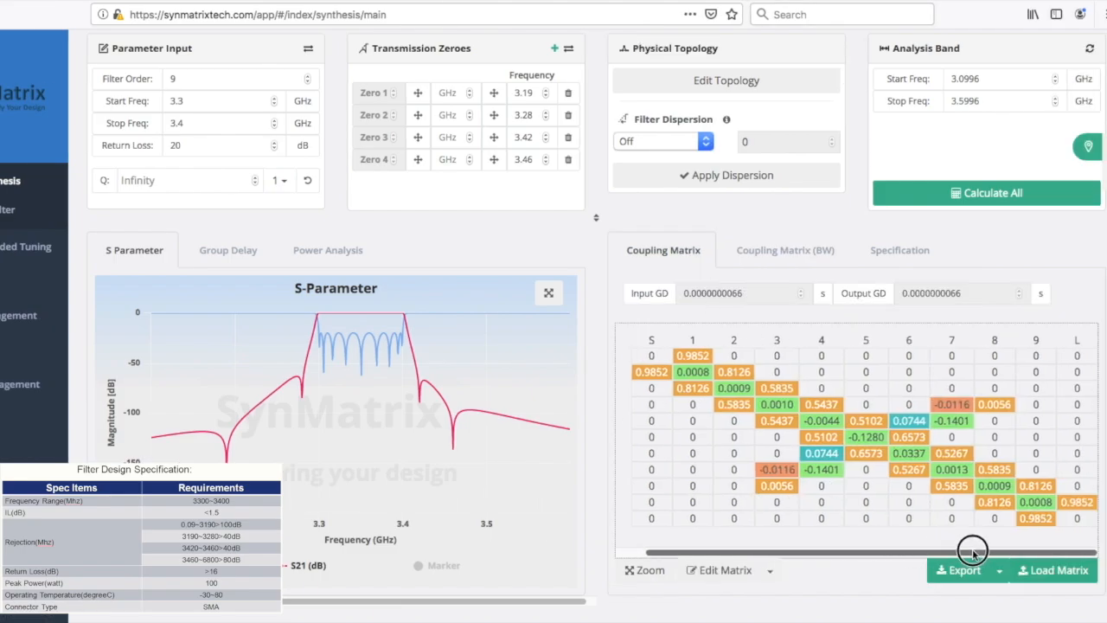
left_click_drag(973, 552, 861, 558)
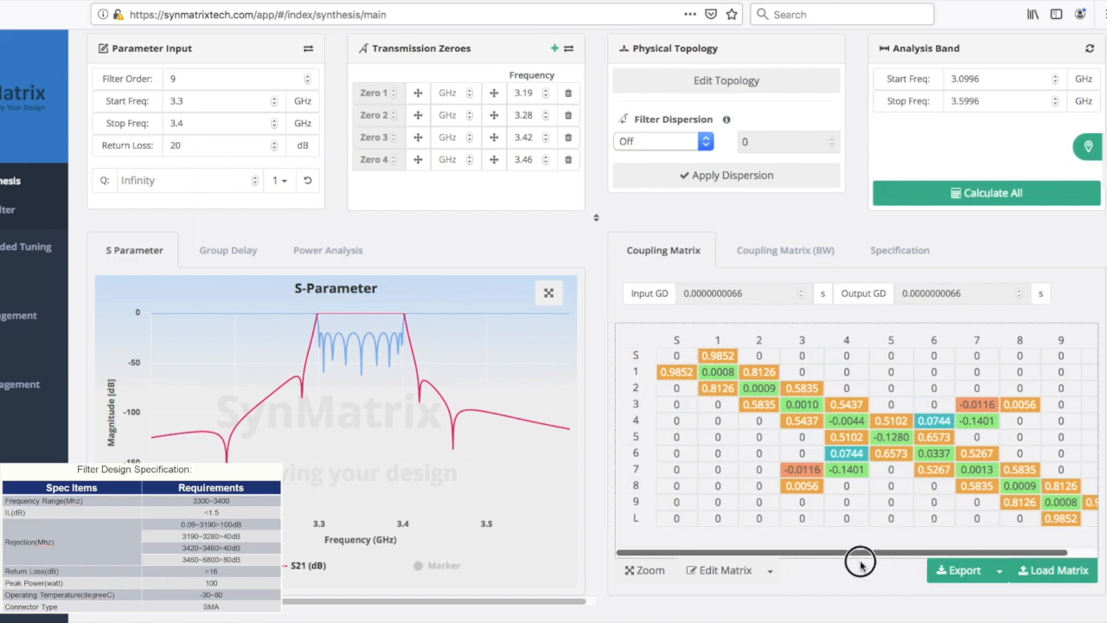